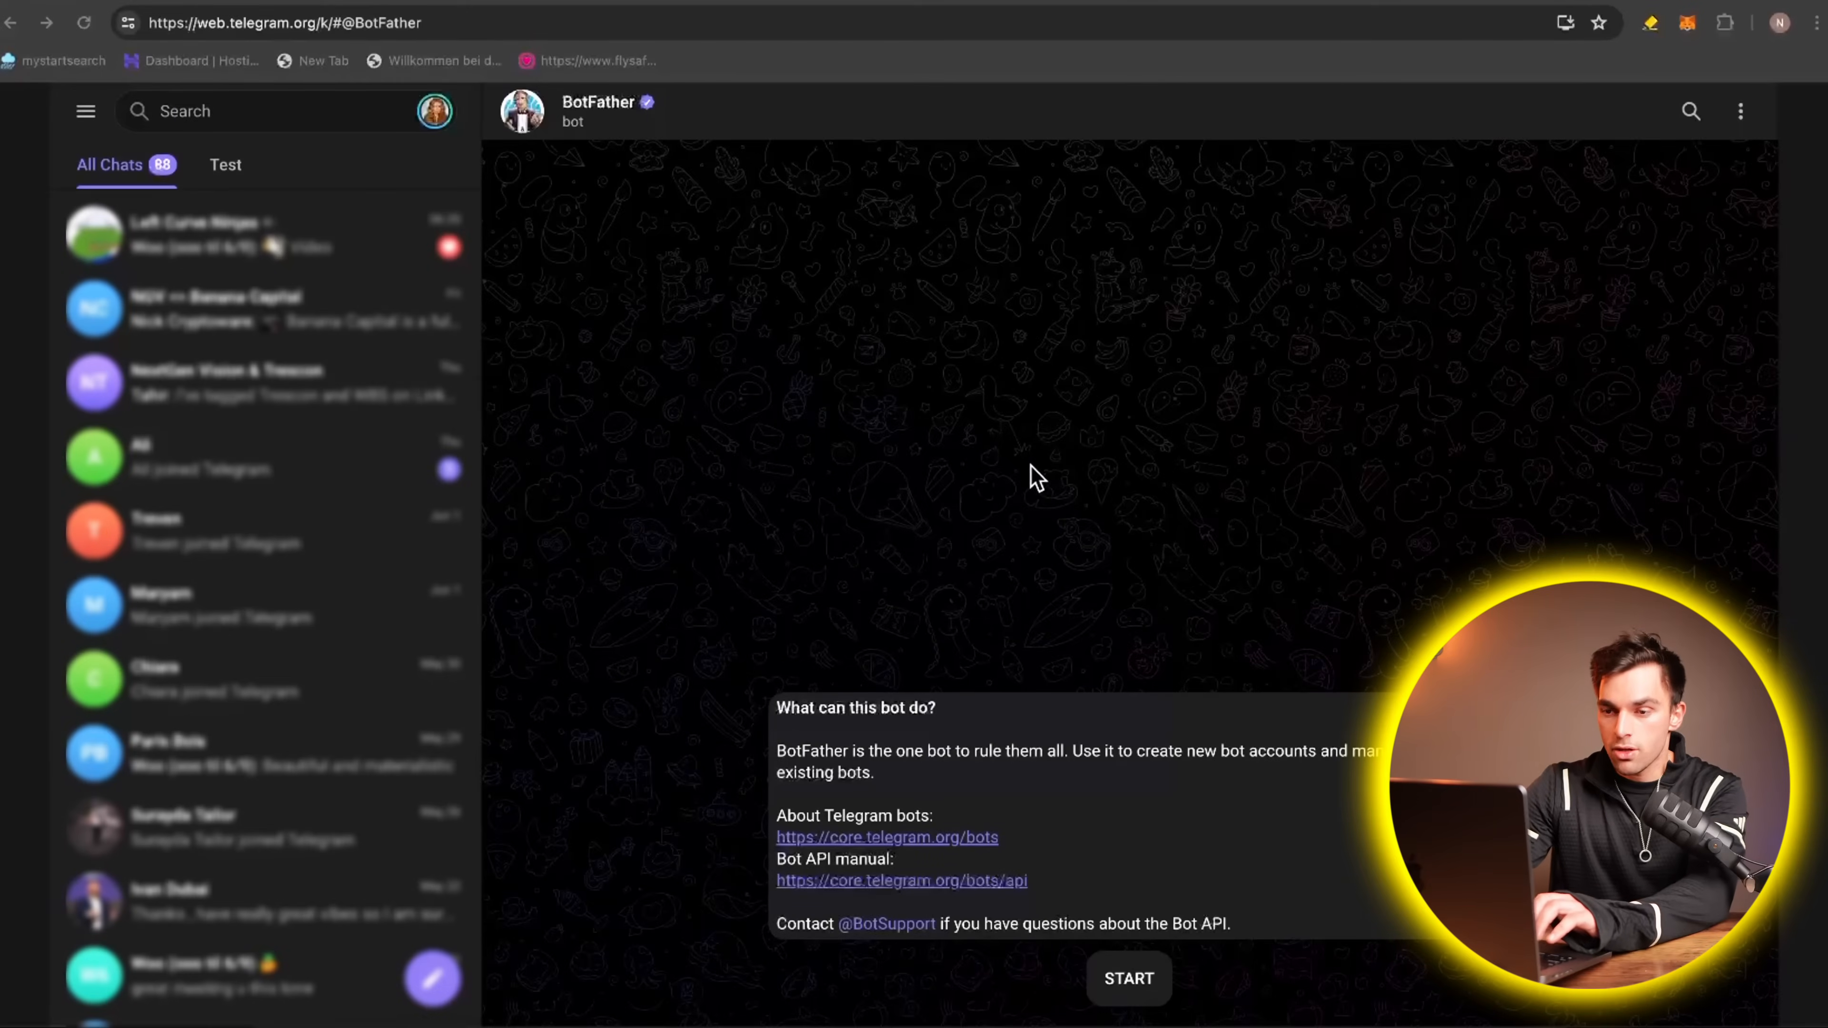
mouse_move(909, 410)
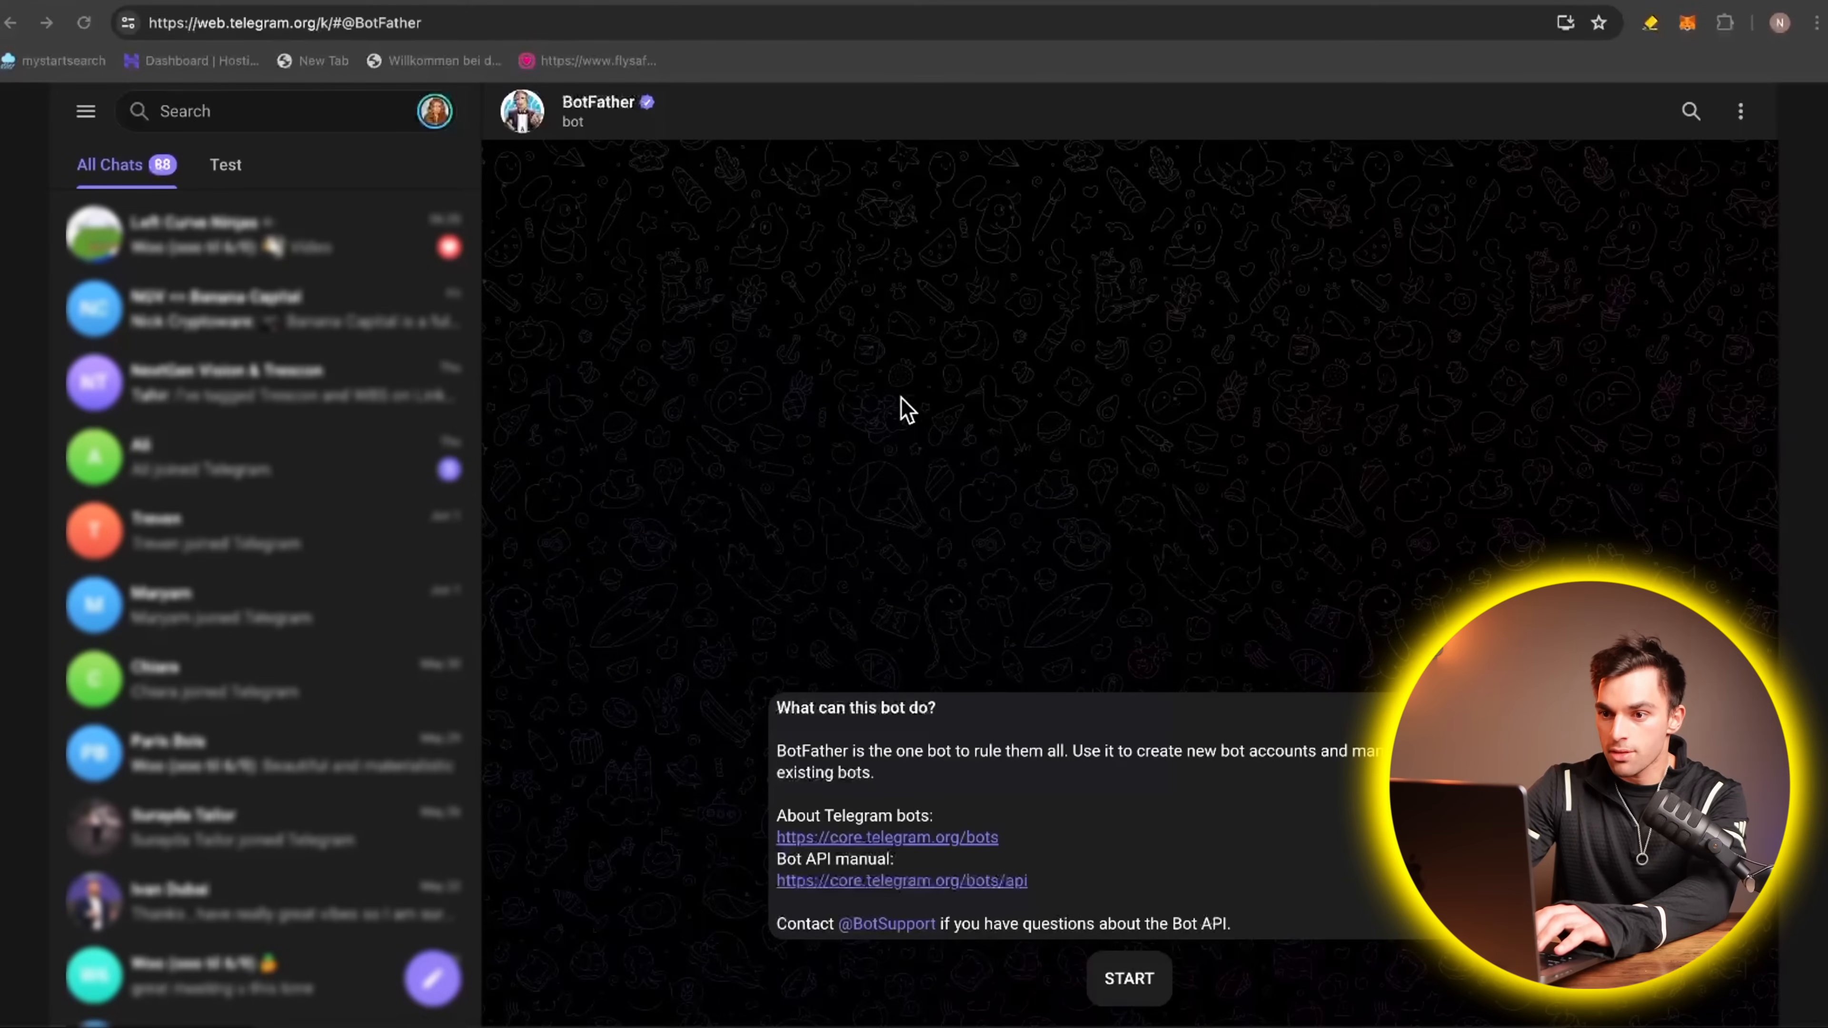
mouse_move(655, 144)
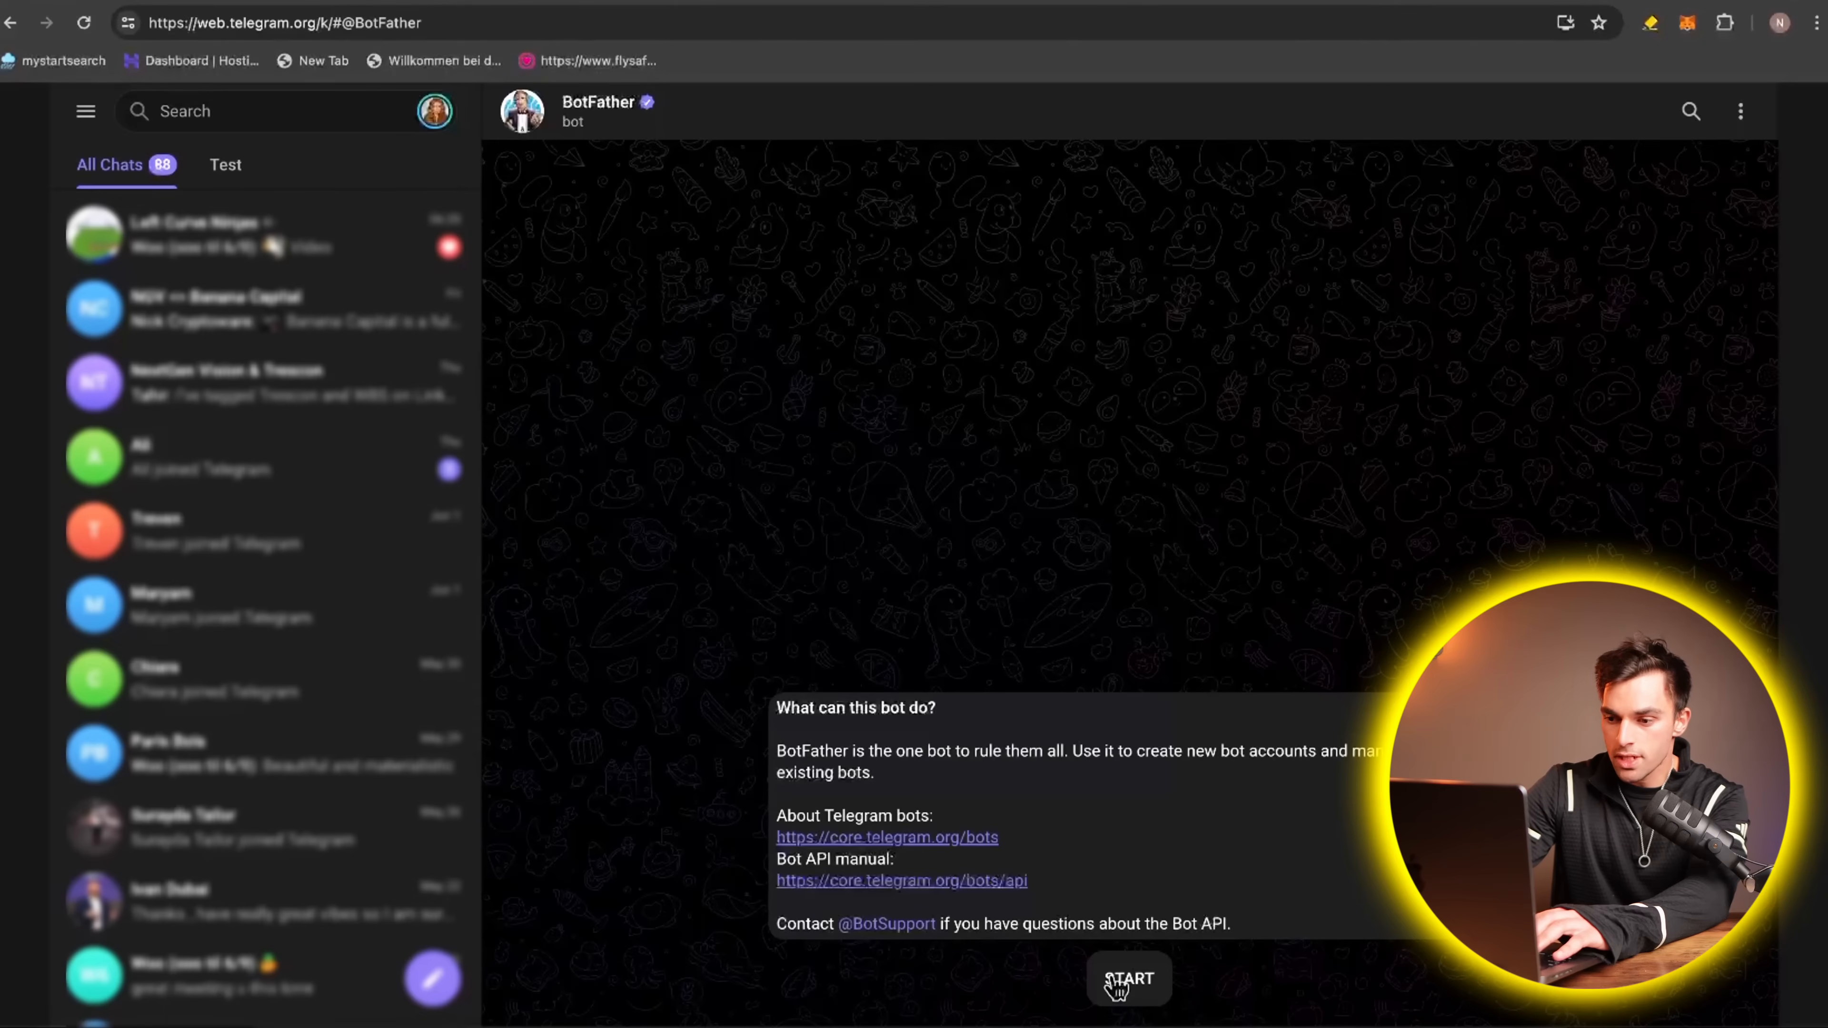
Send /start to BotFather so it replies with its bot-management commands
click(1127, 978)
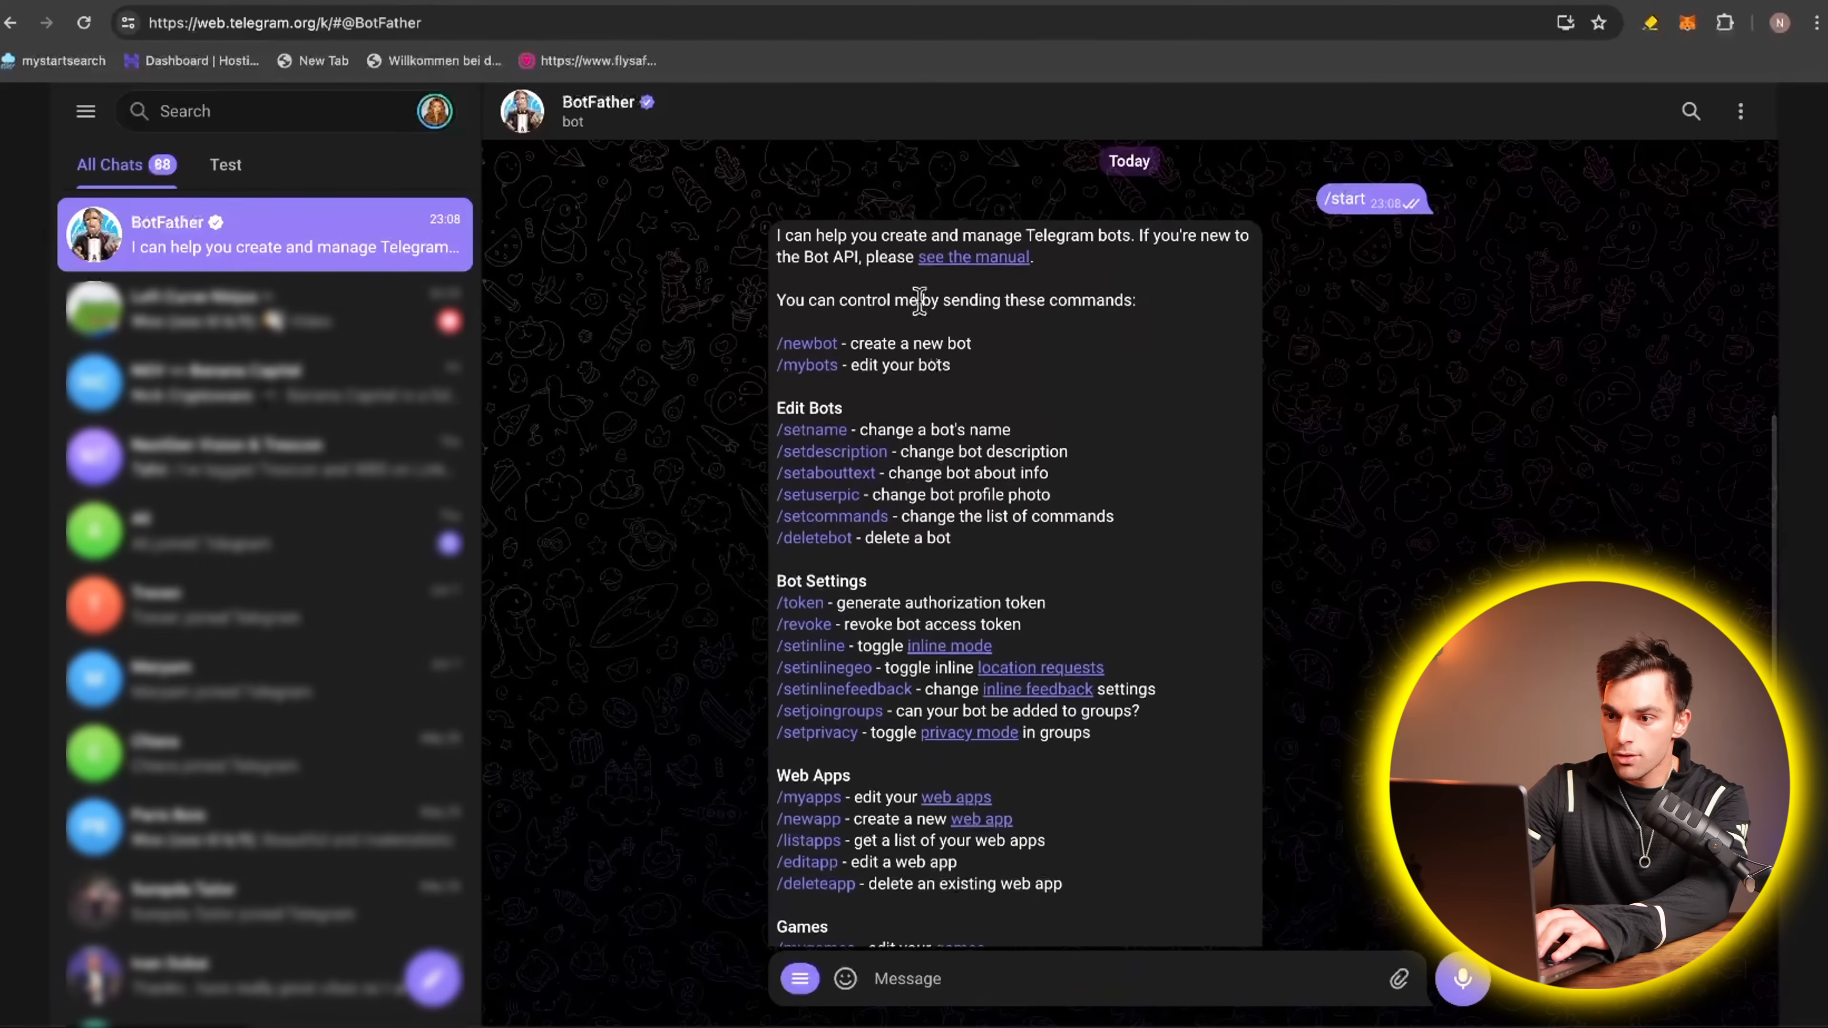
mouse_move(814, 349)
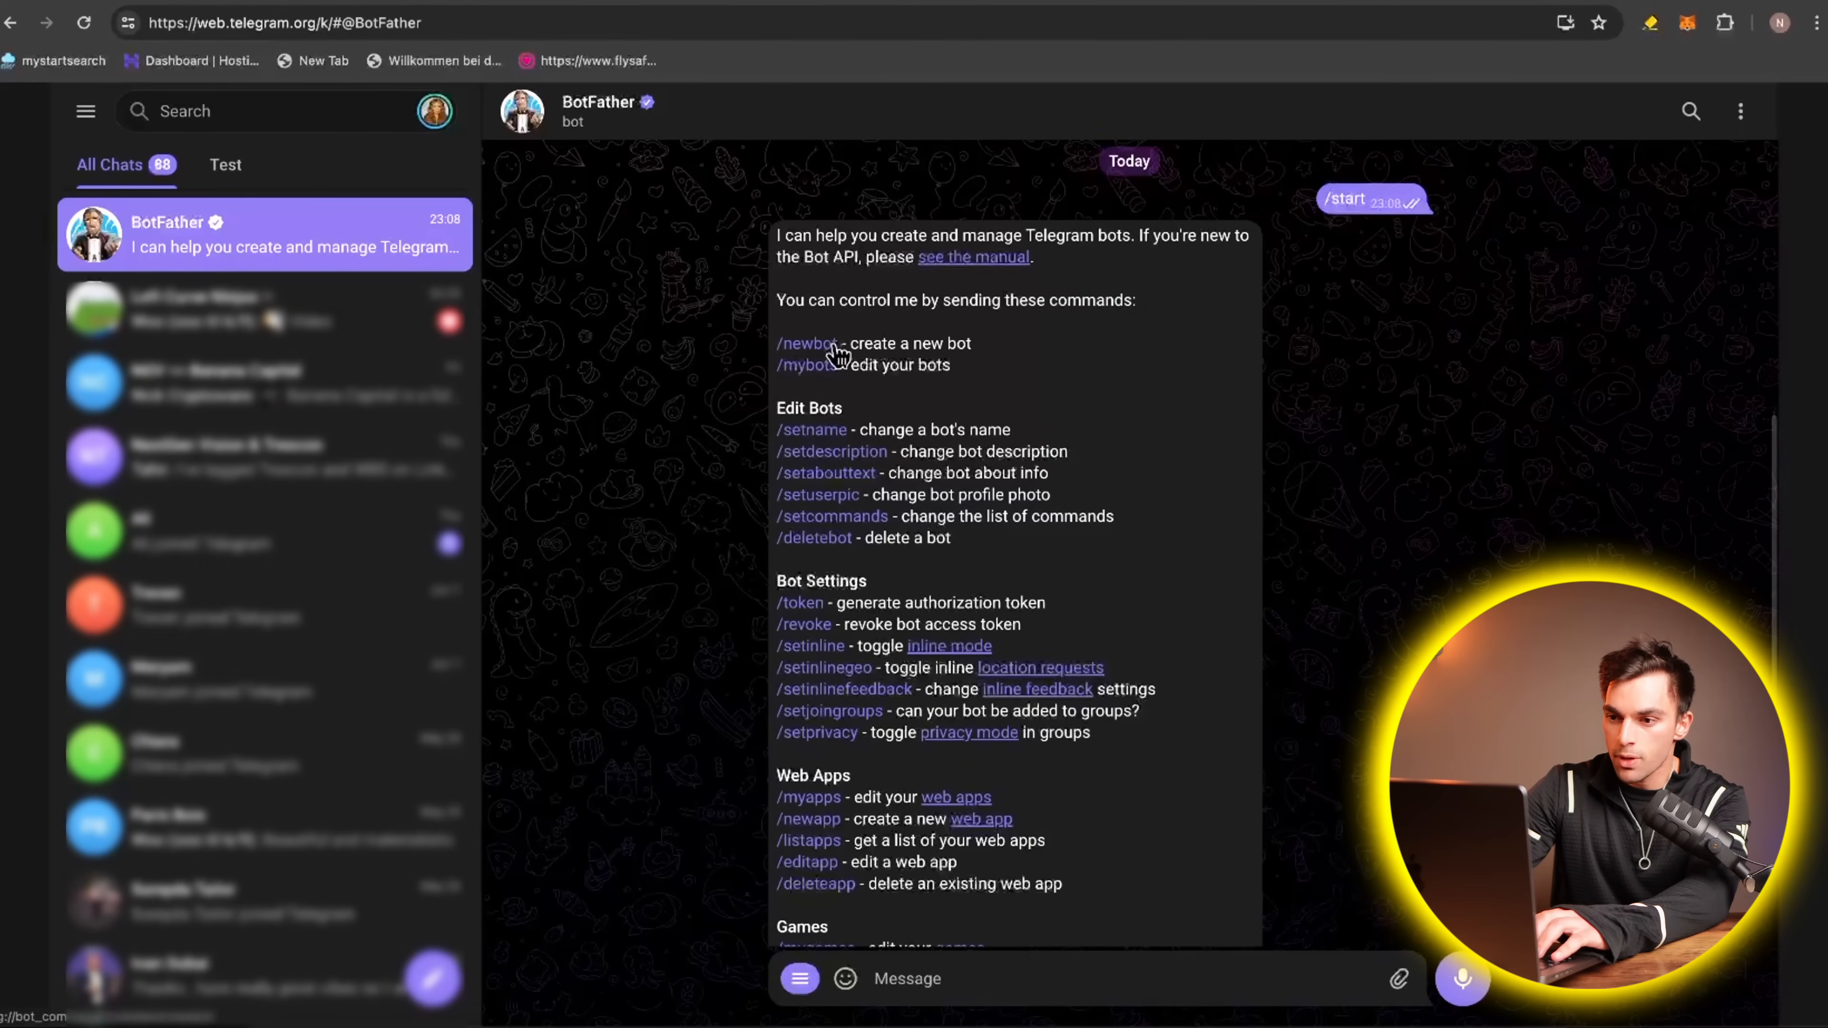
Request /newbot, name it NextGen Vision and give it the username NextGenVision40_bot
click(806, 342)
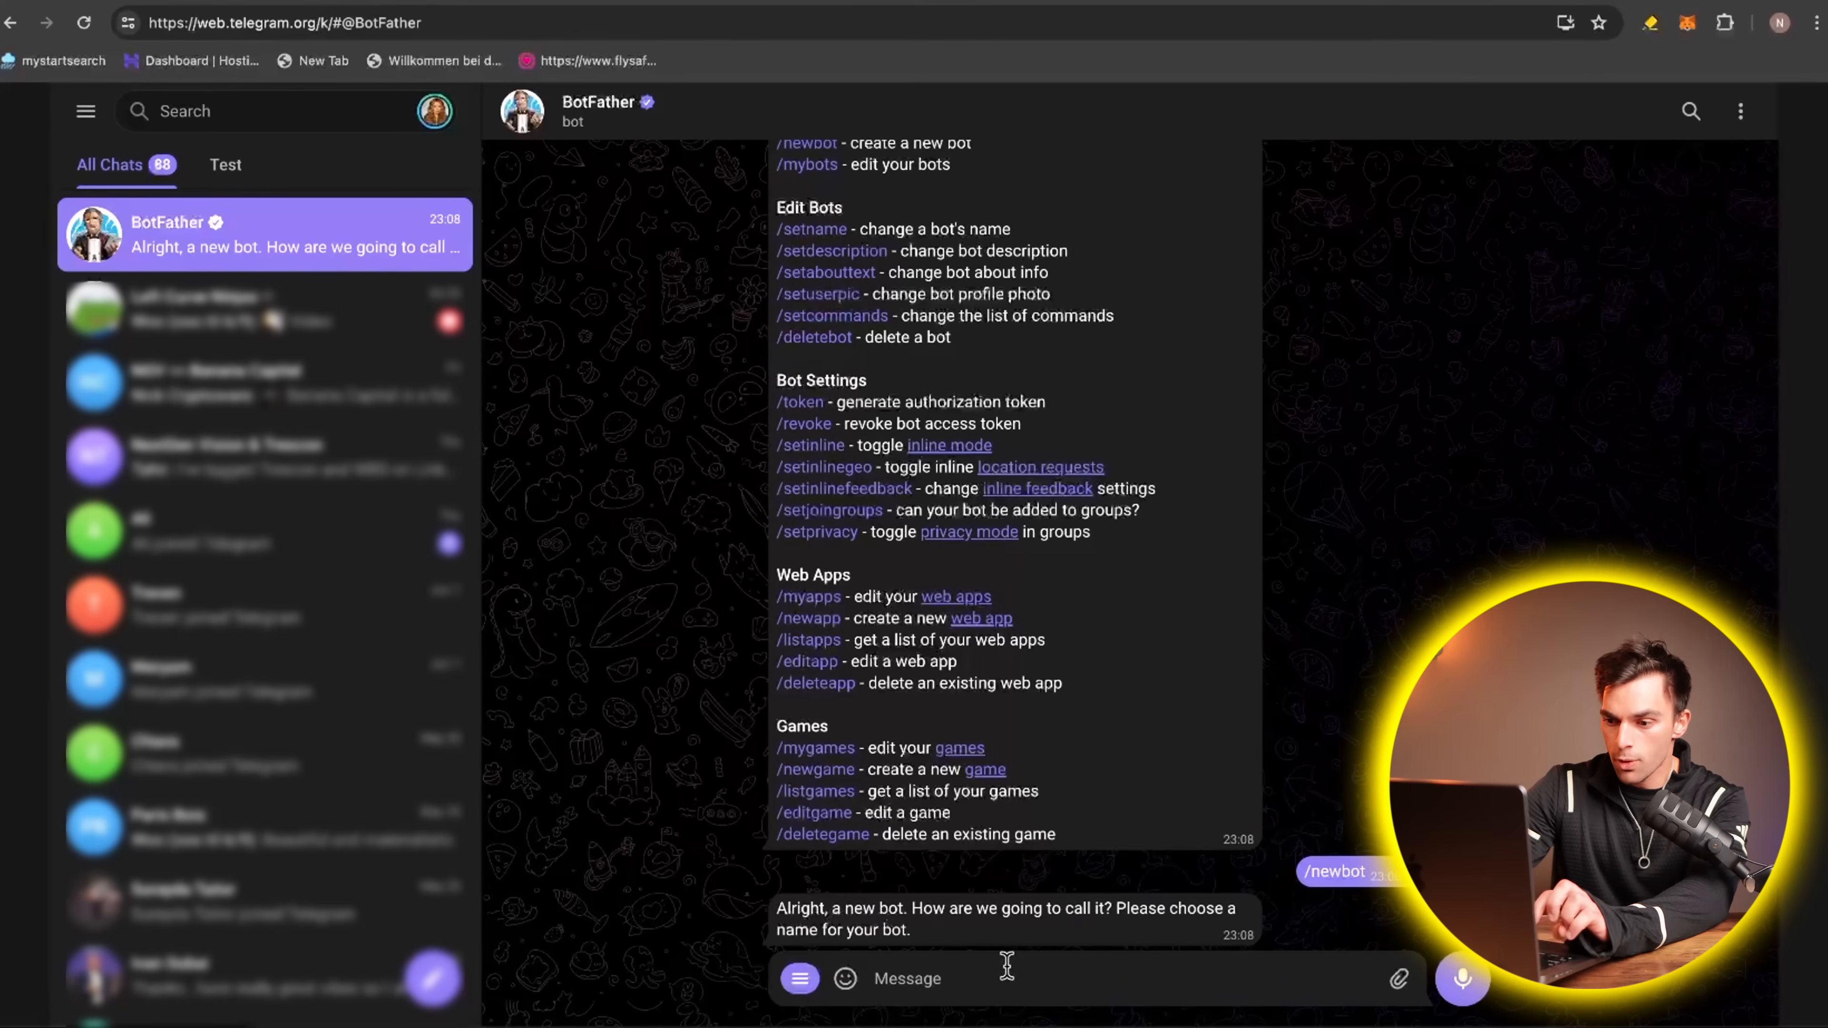
text(NextGen V)
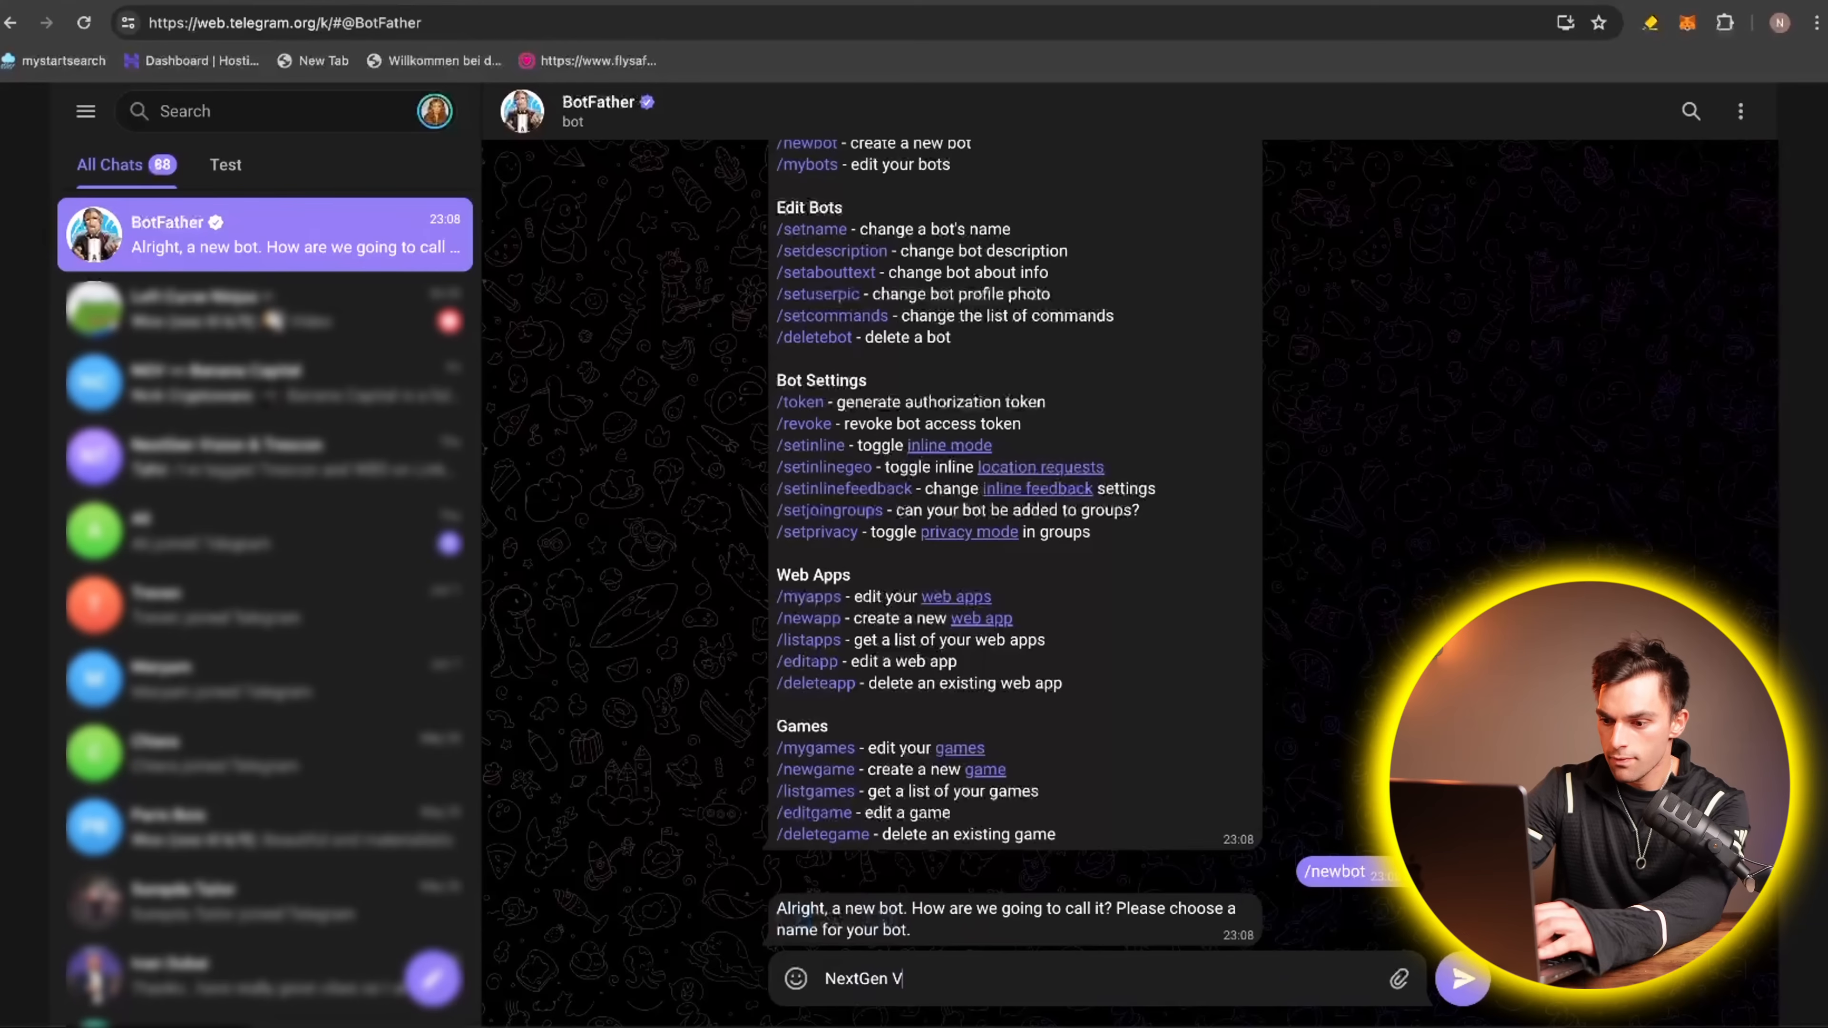
click(1460, 978)
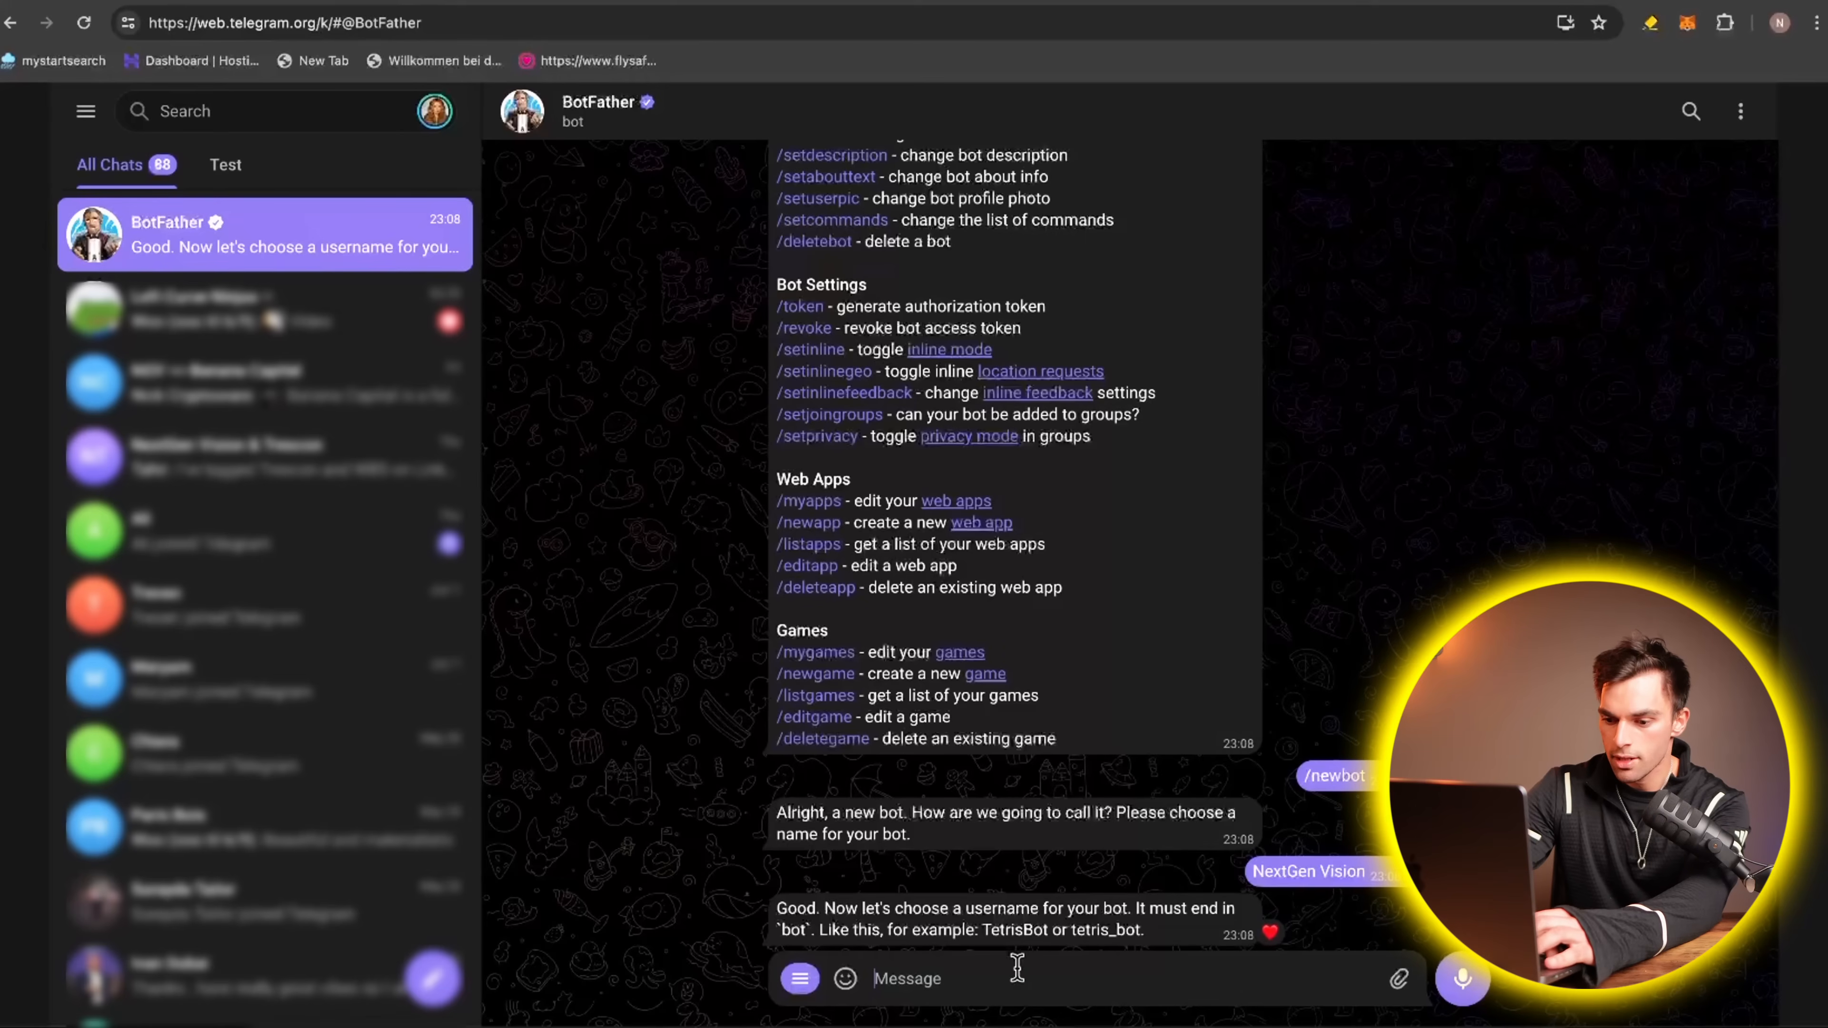
text(NextGen)
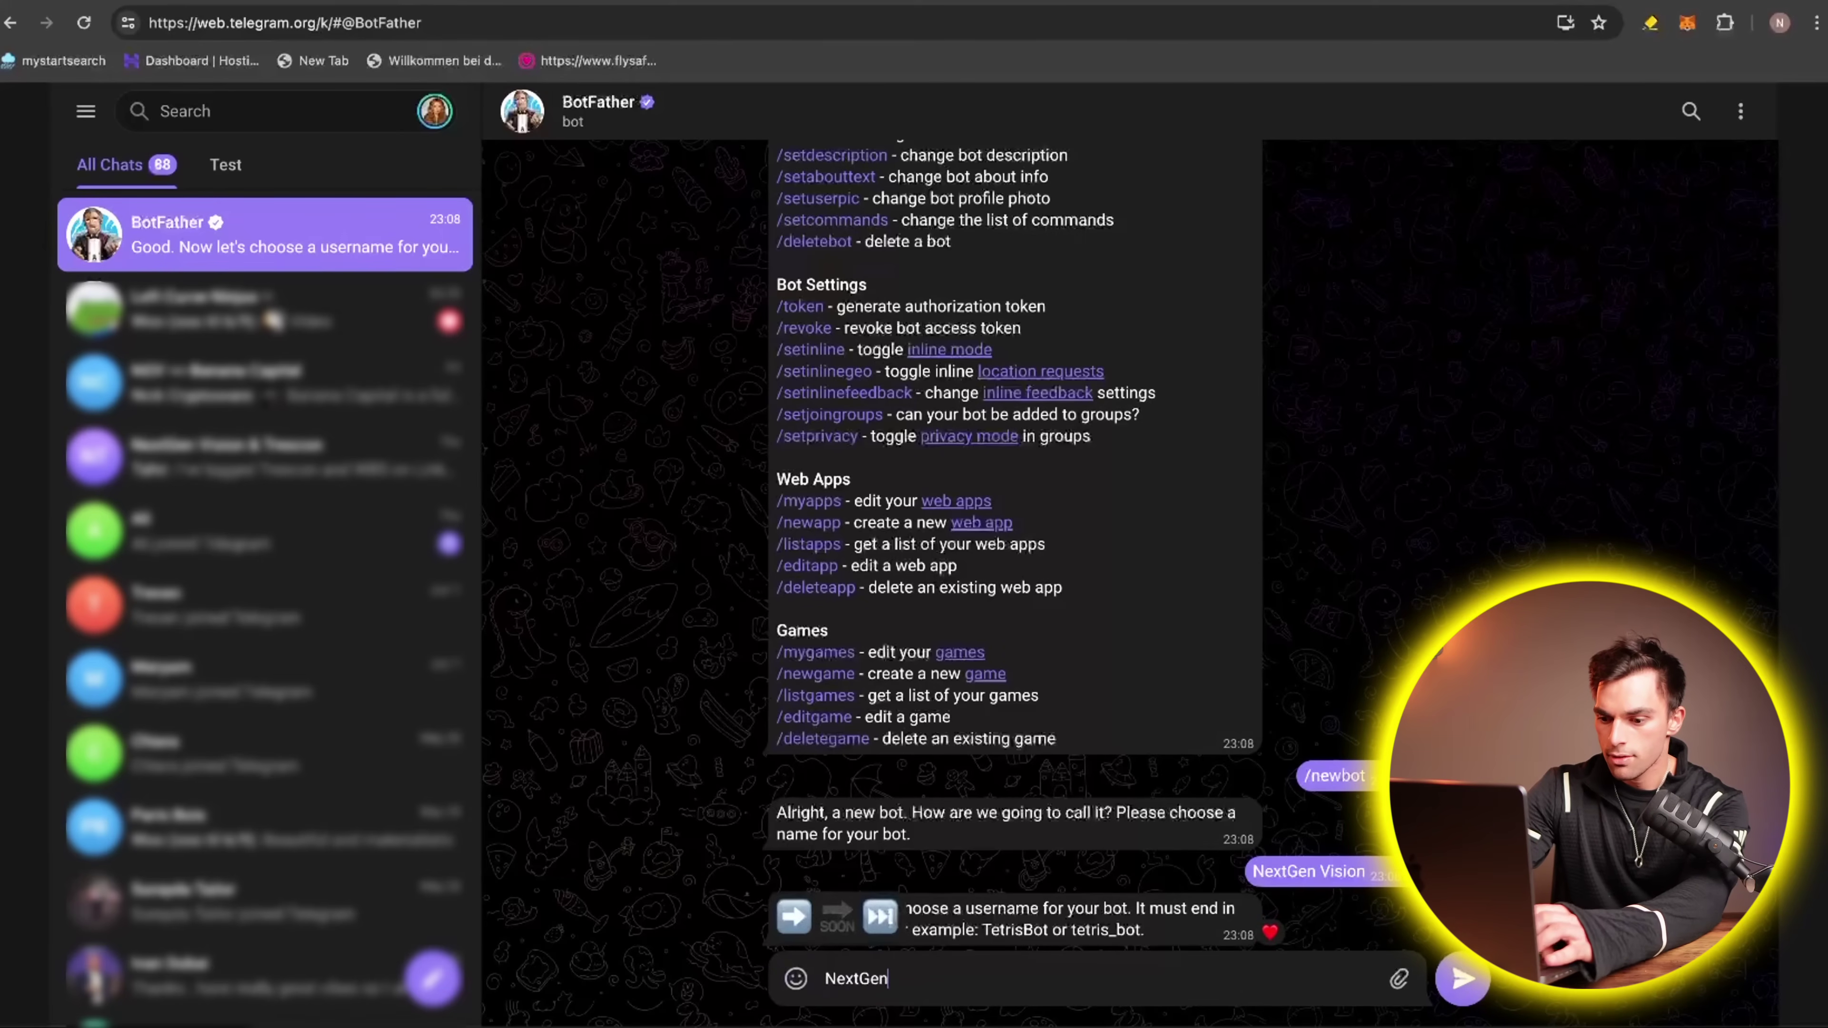
text(Vision)
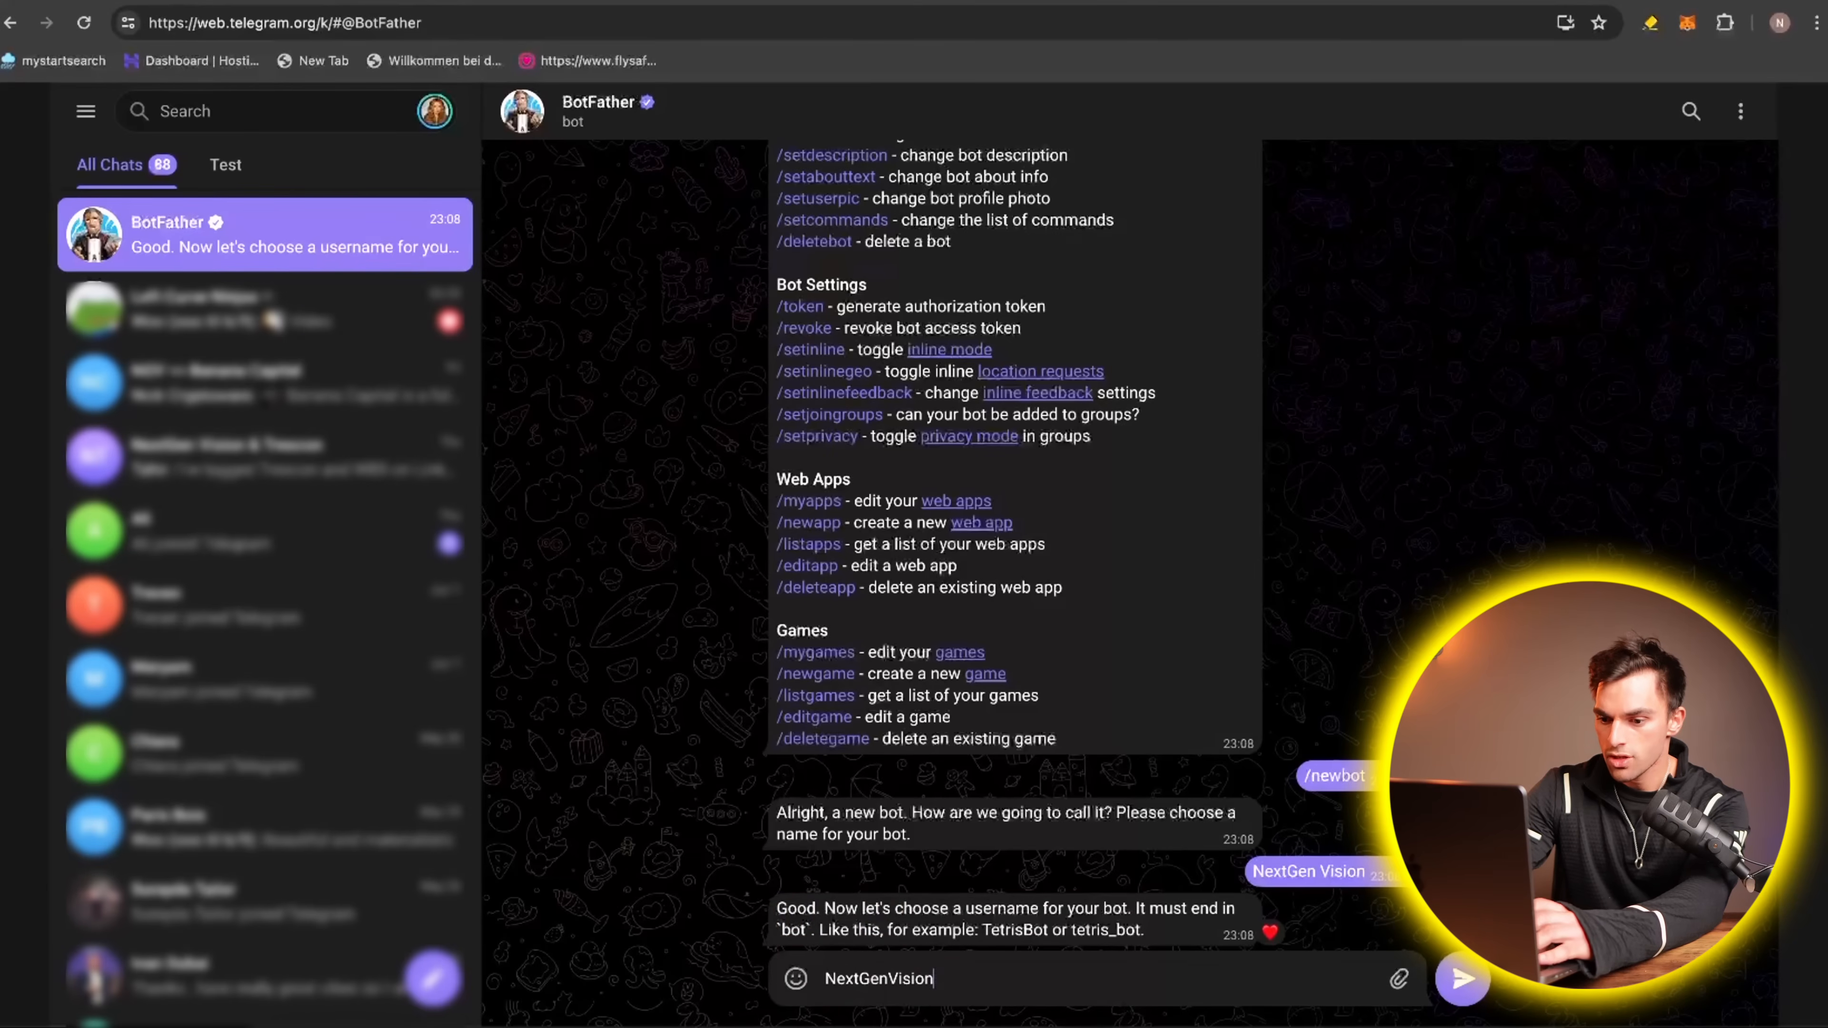
text(40)
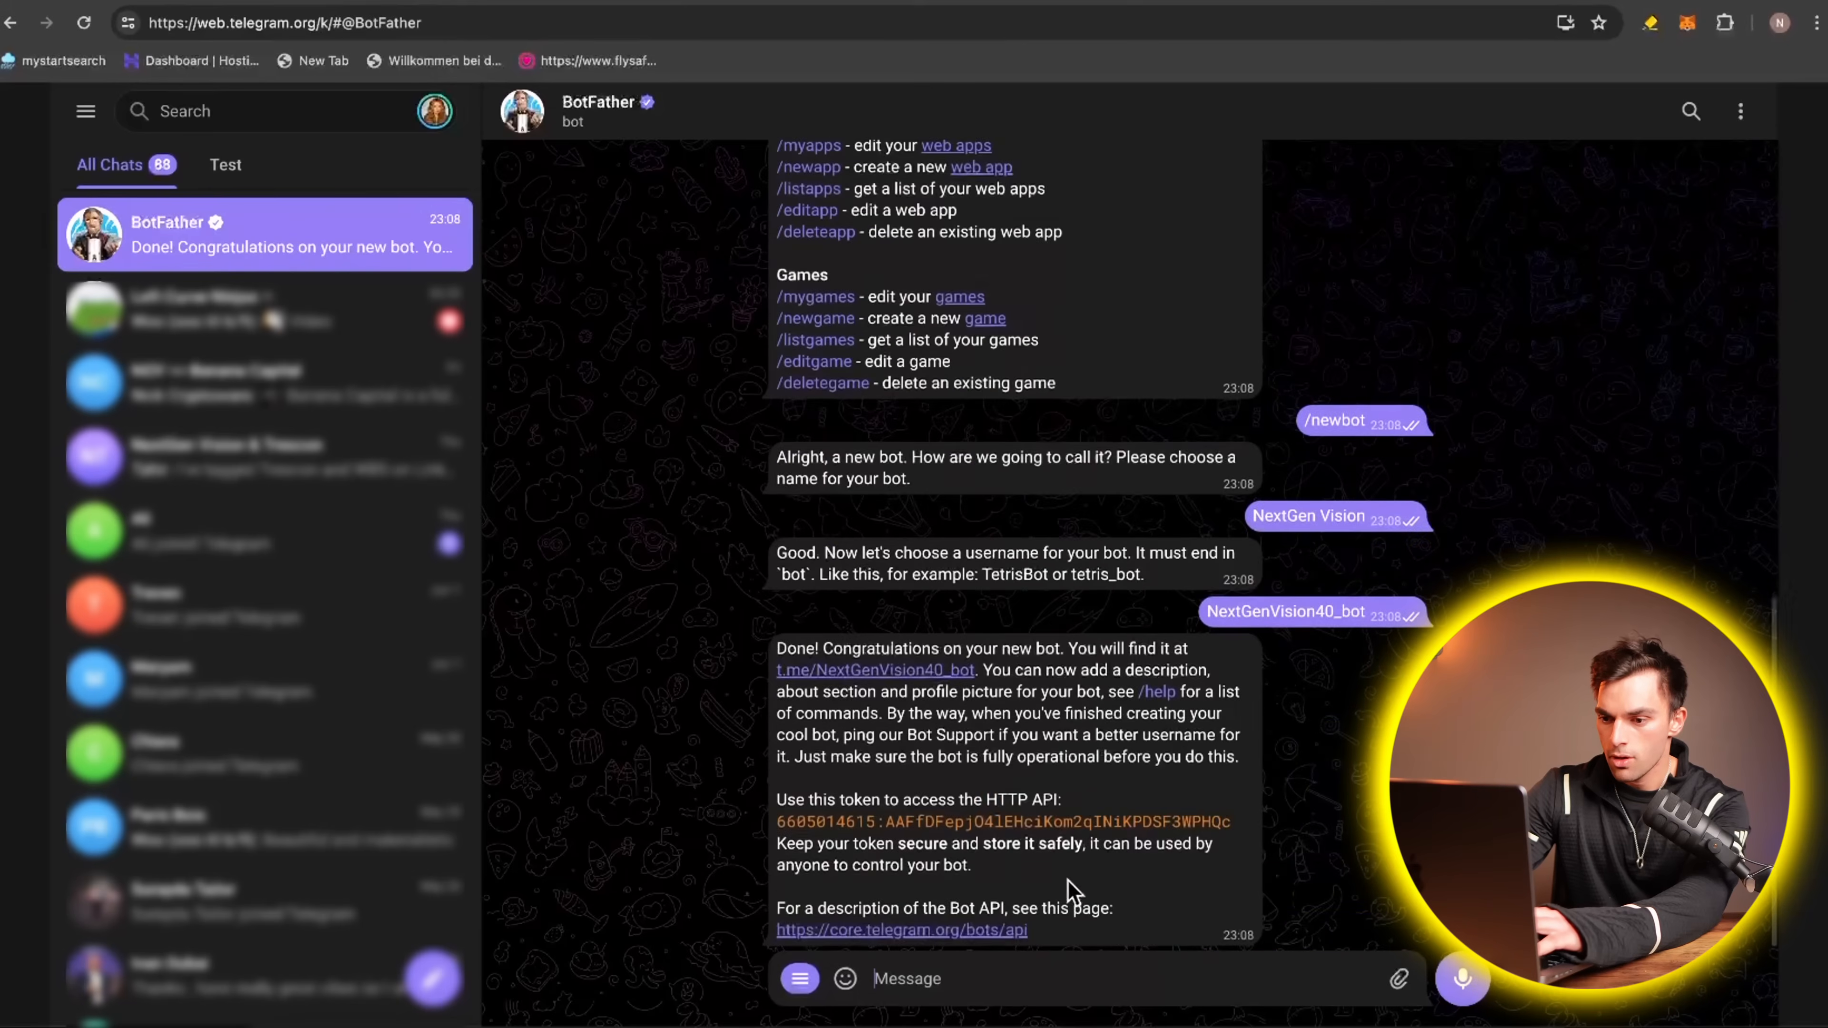
Copy the new bot's HTTP API token from BotFather's congratulations message
double_click(812, 805)
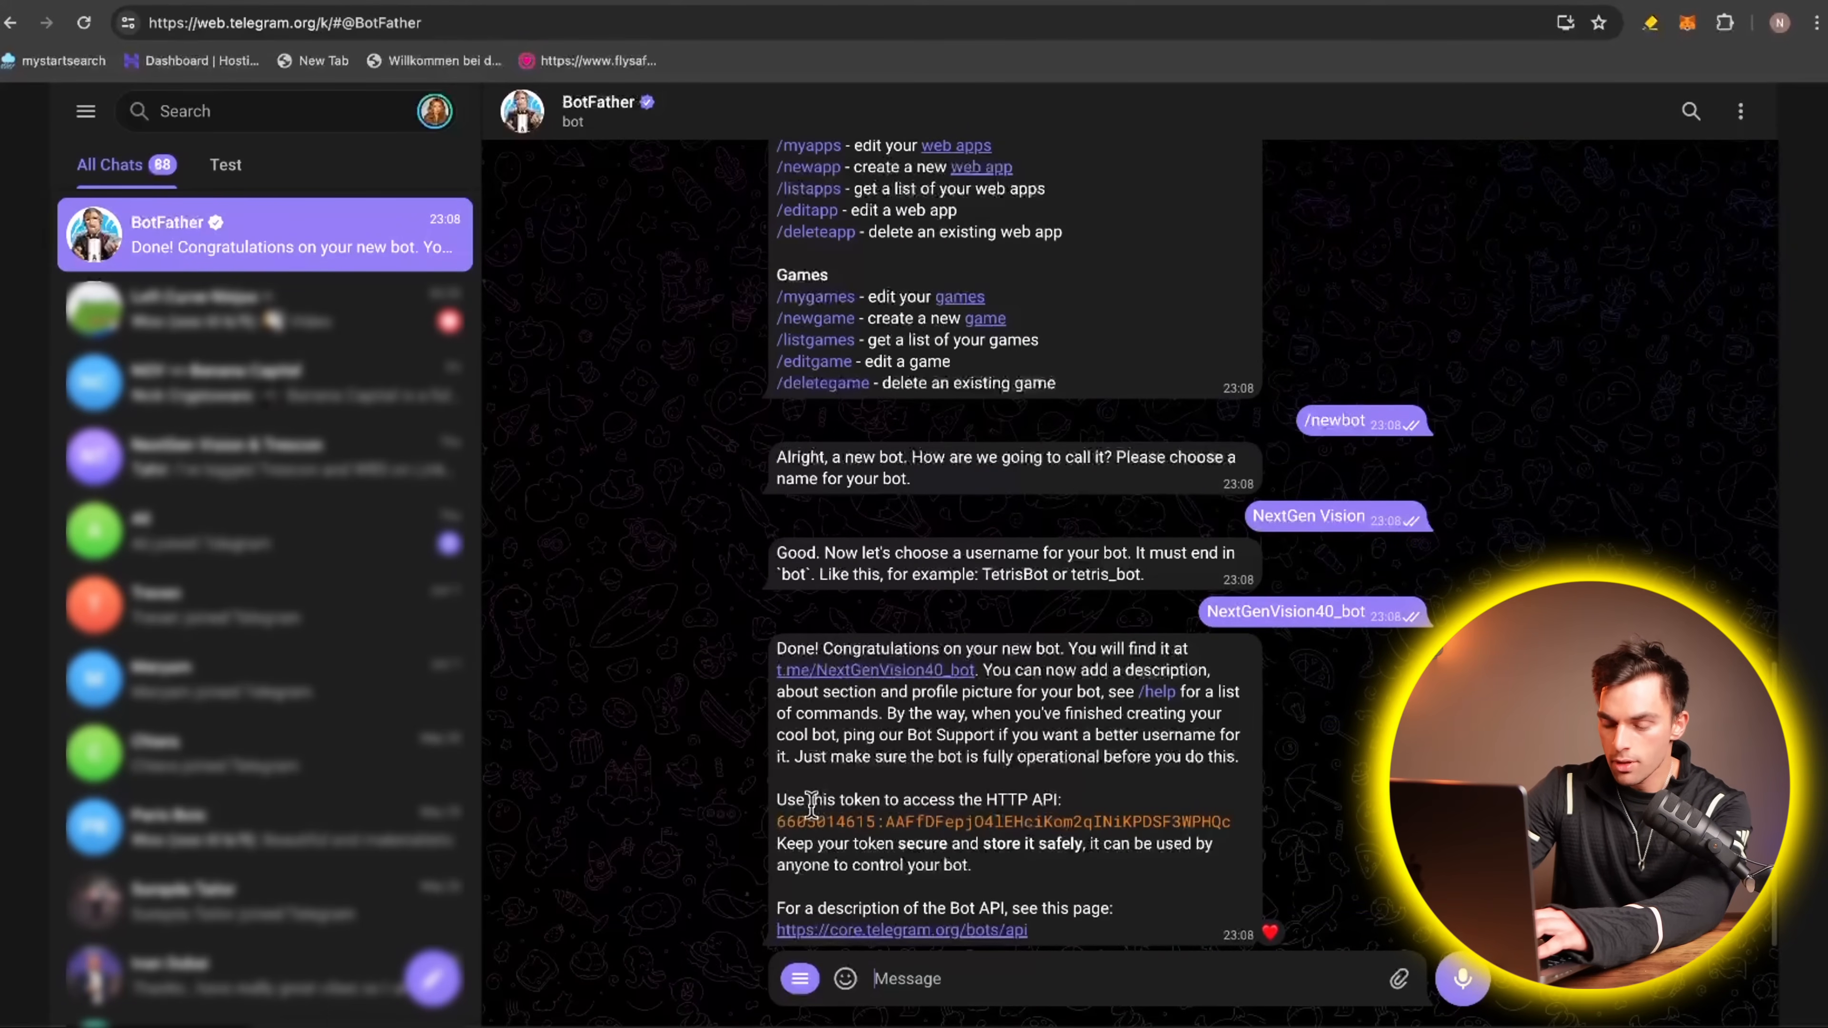
mouse_move(781, 842)
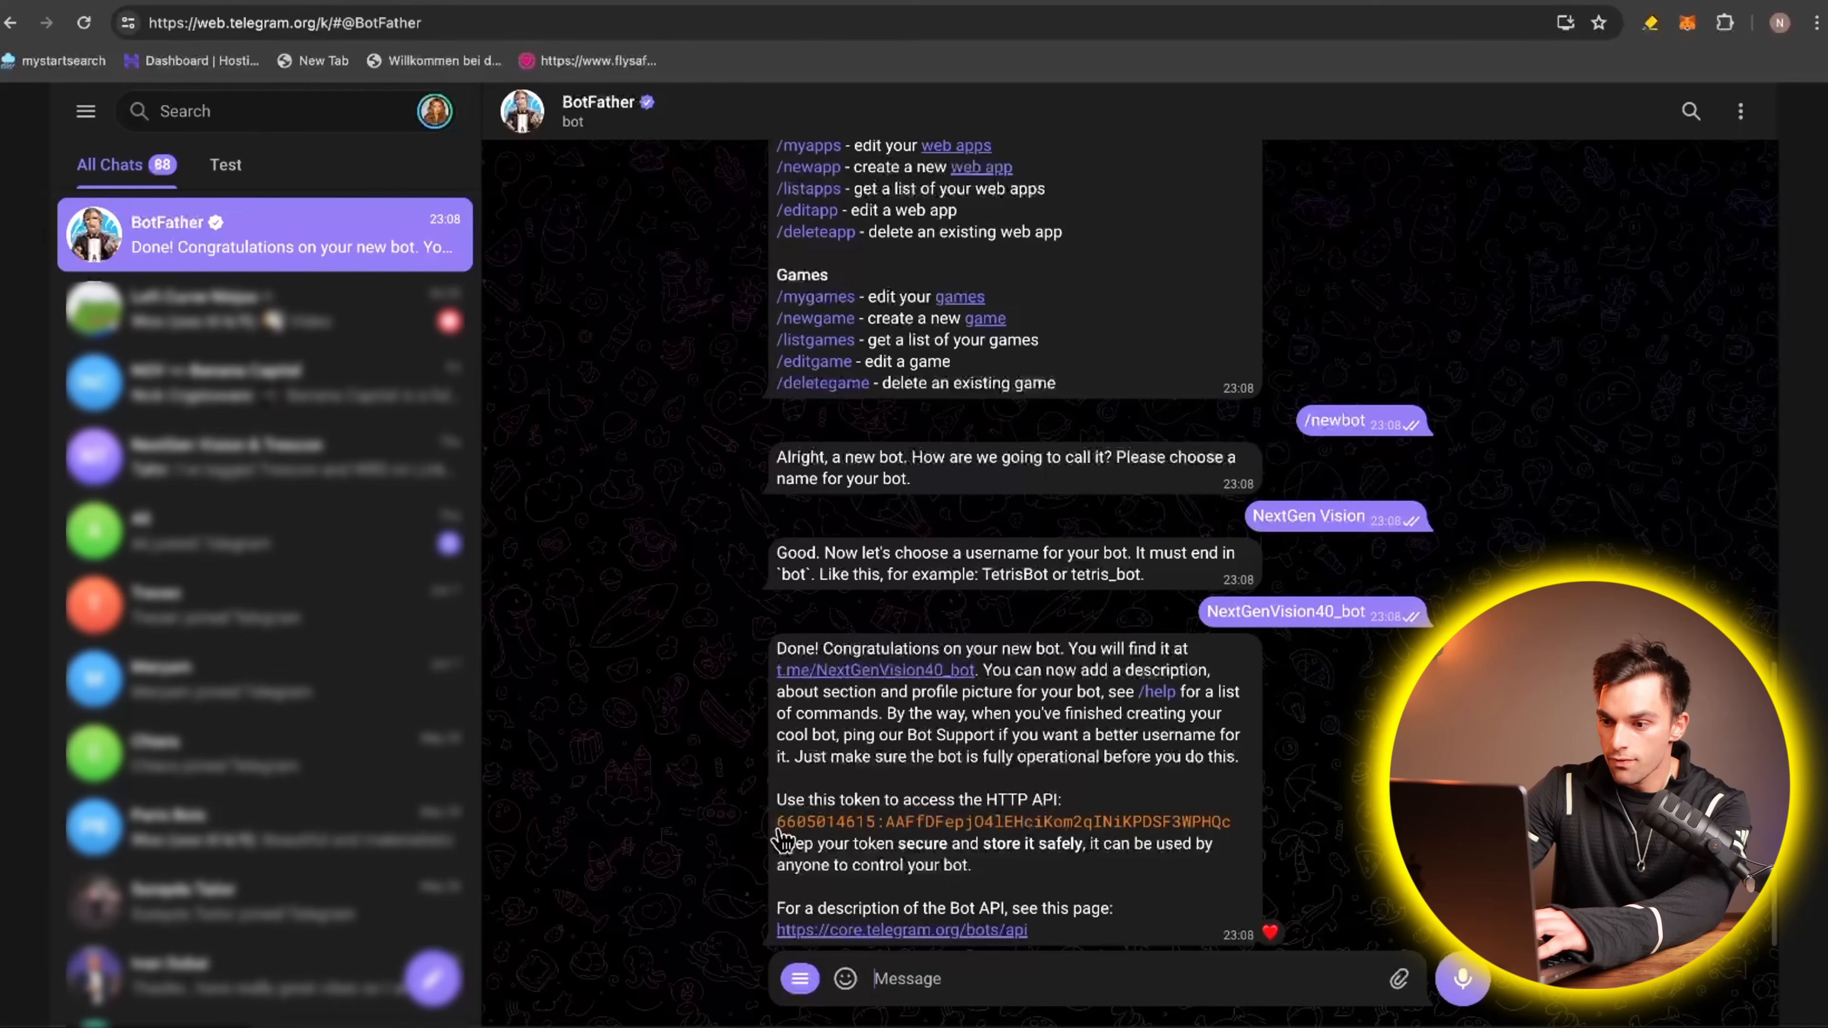
mouse_move(450, 149)
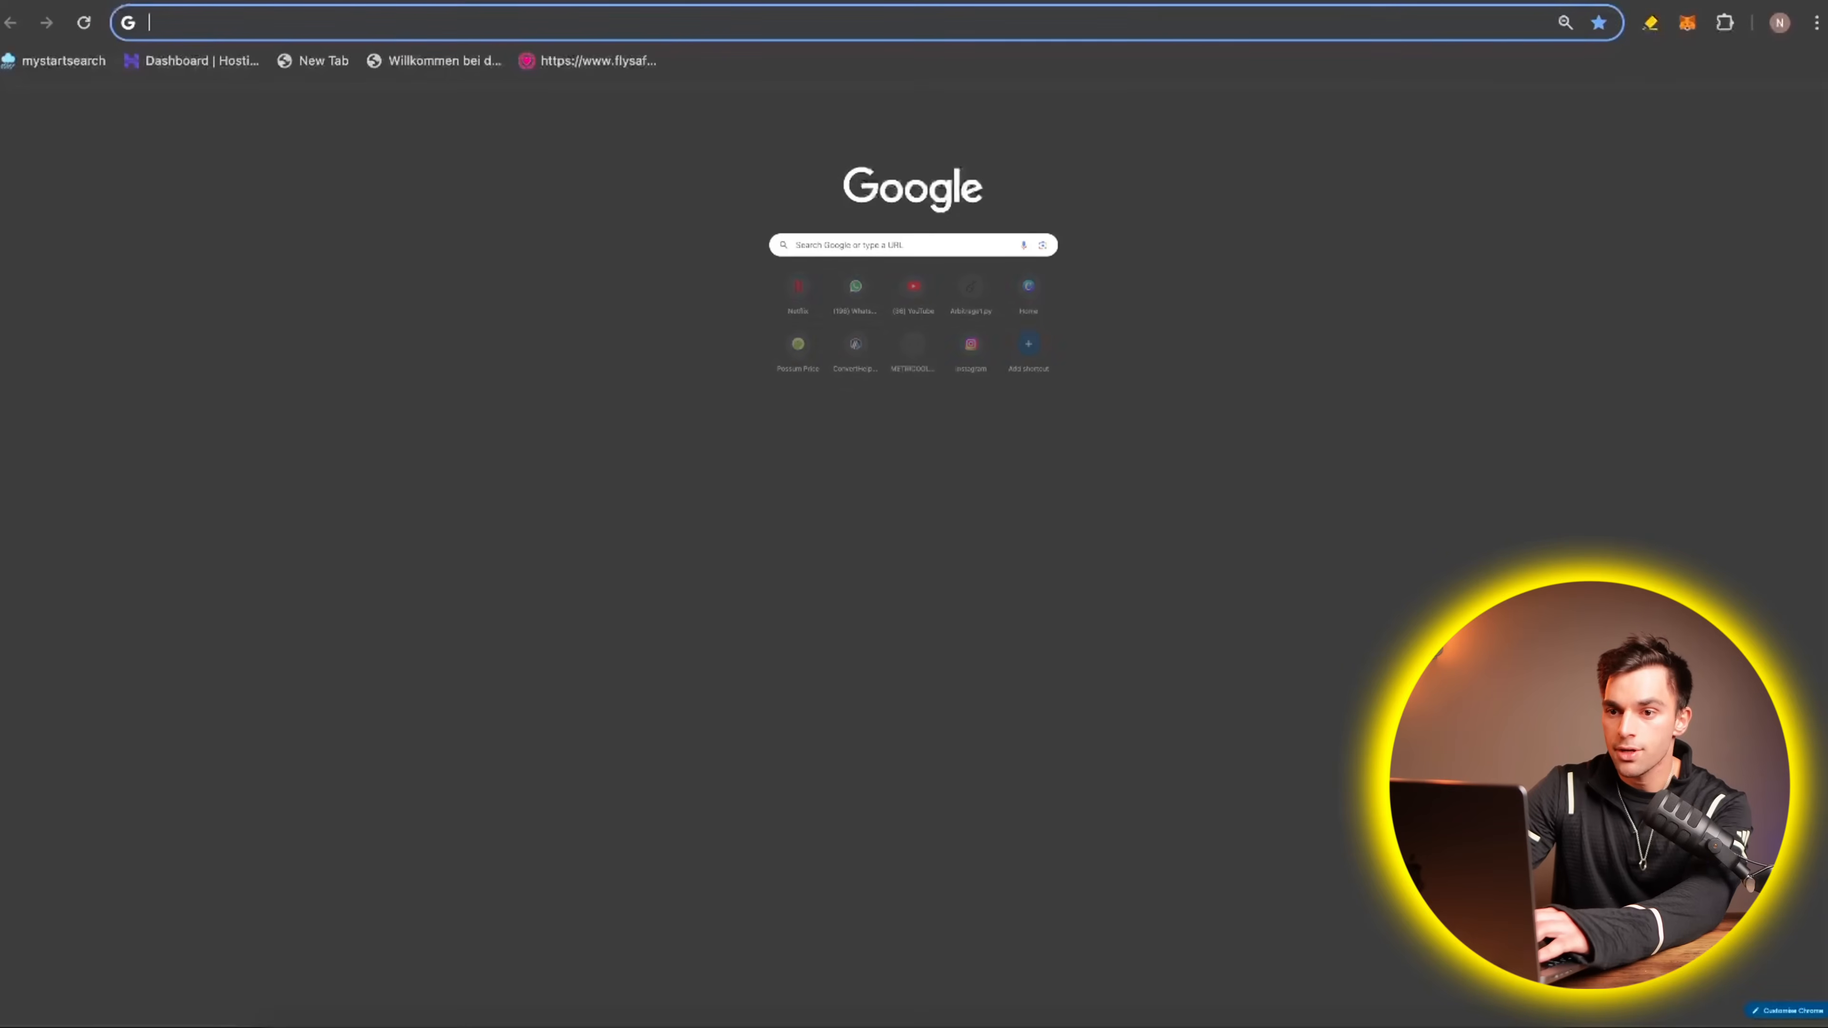
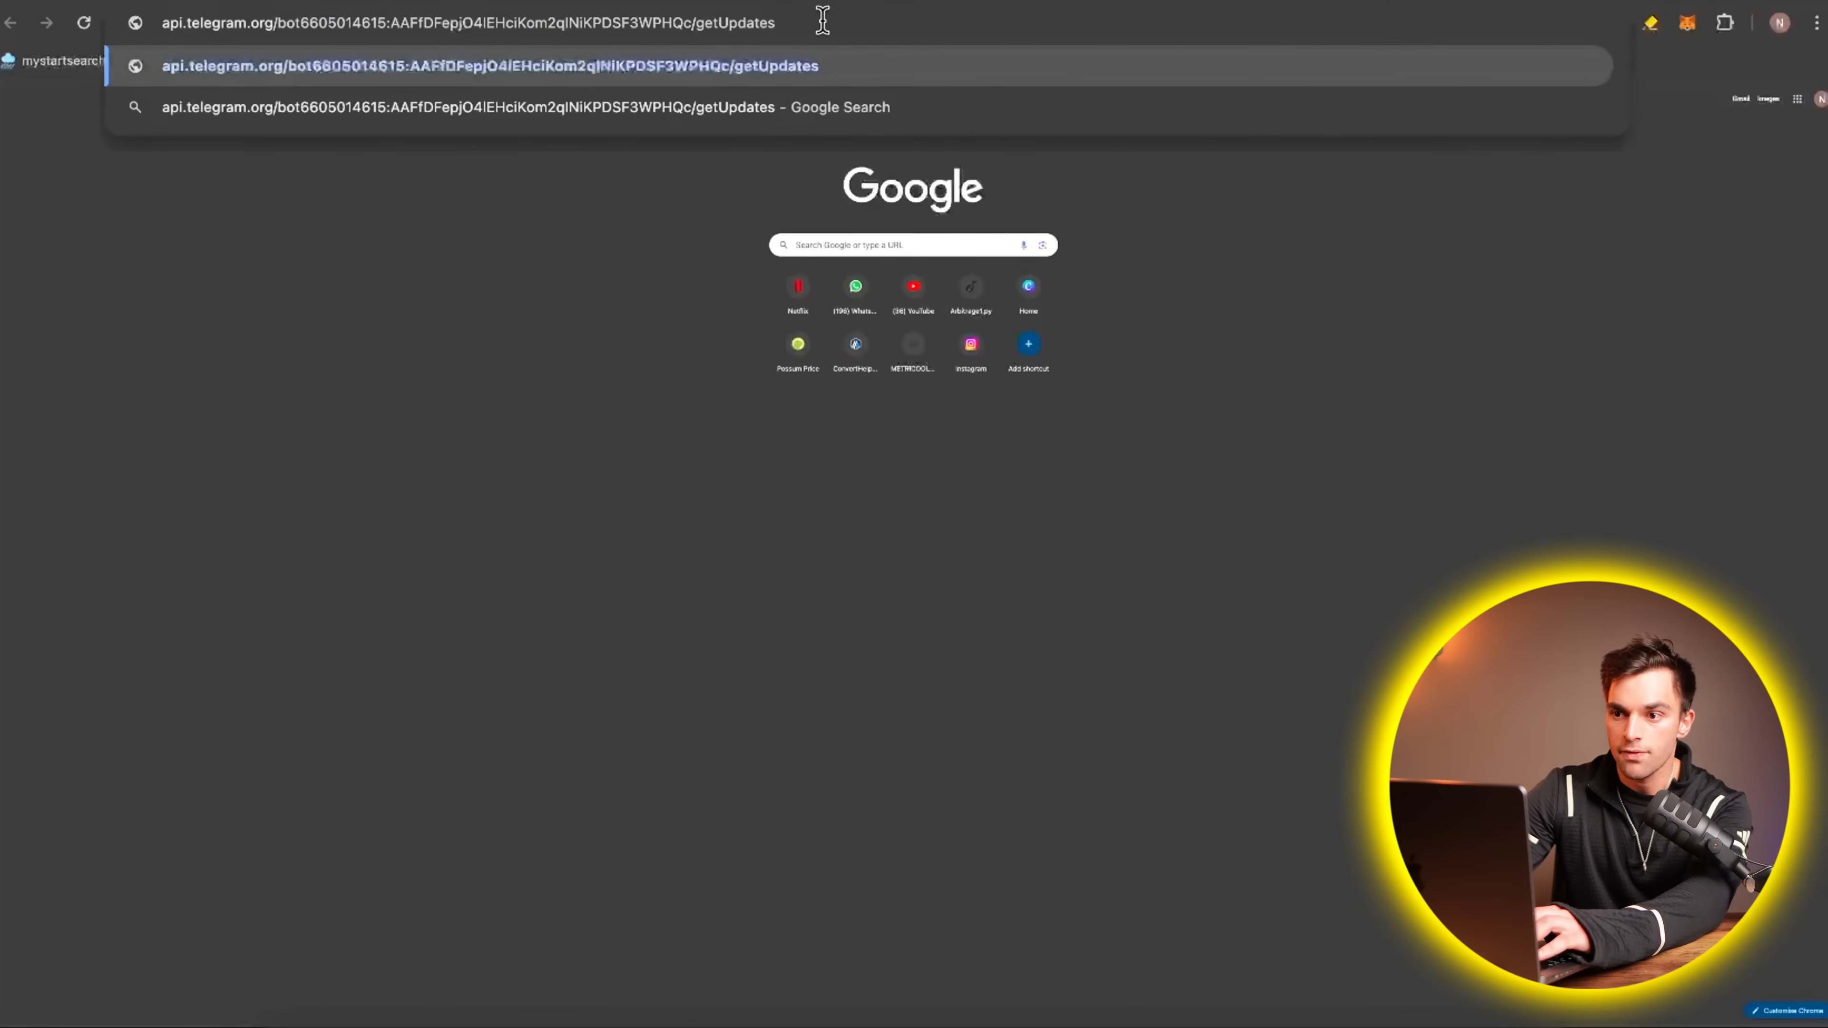
key(Return)
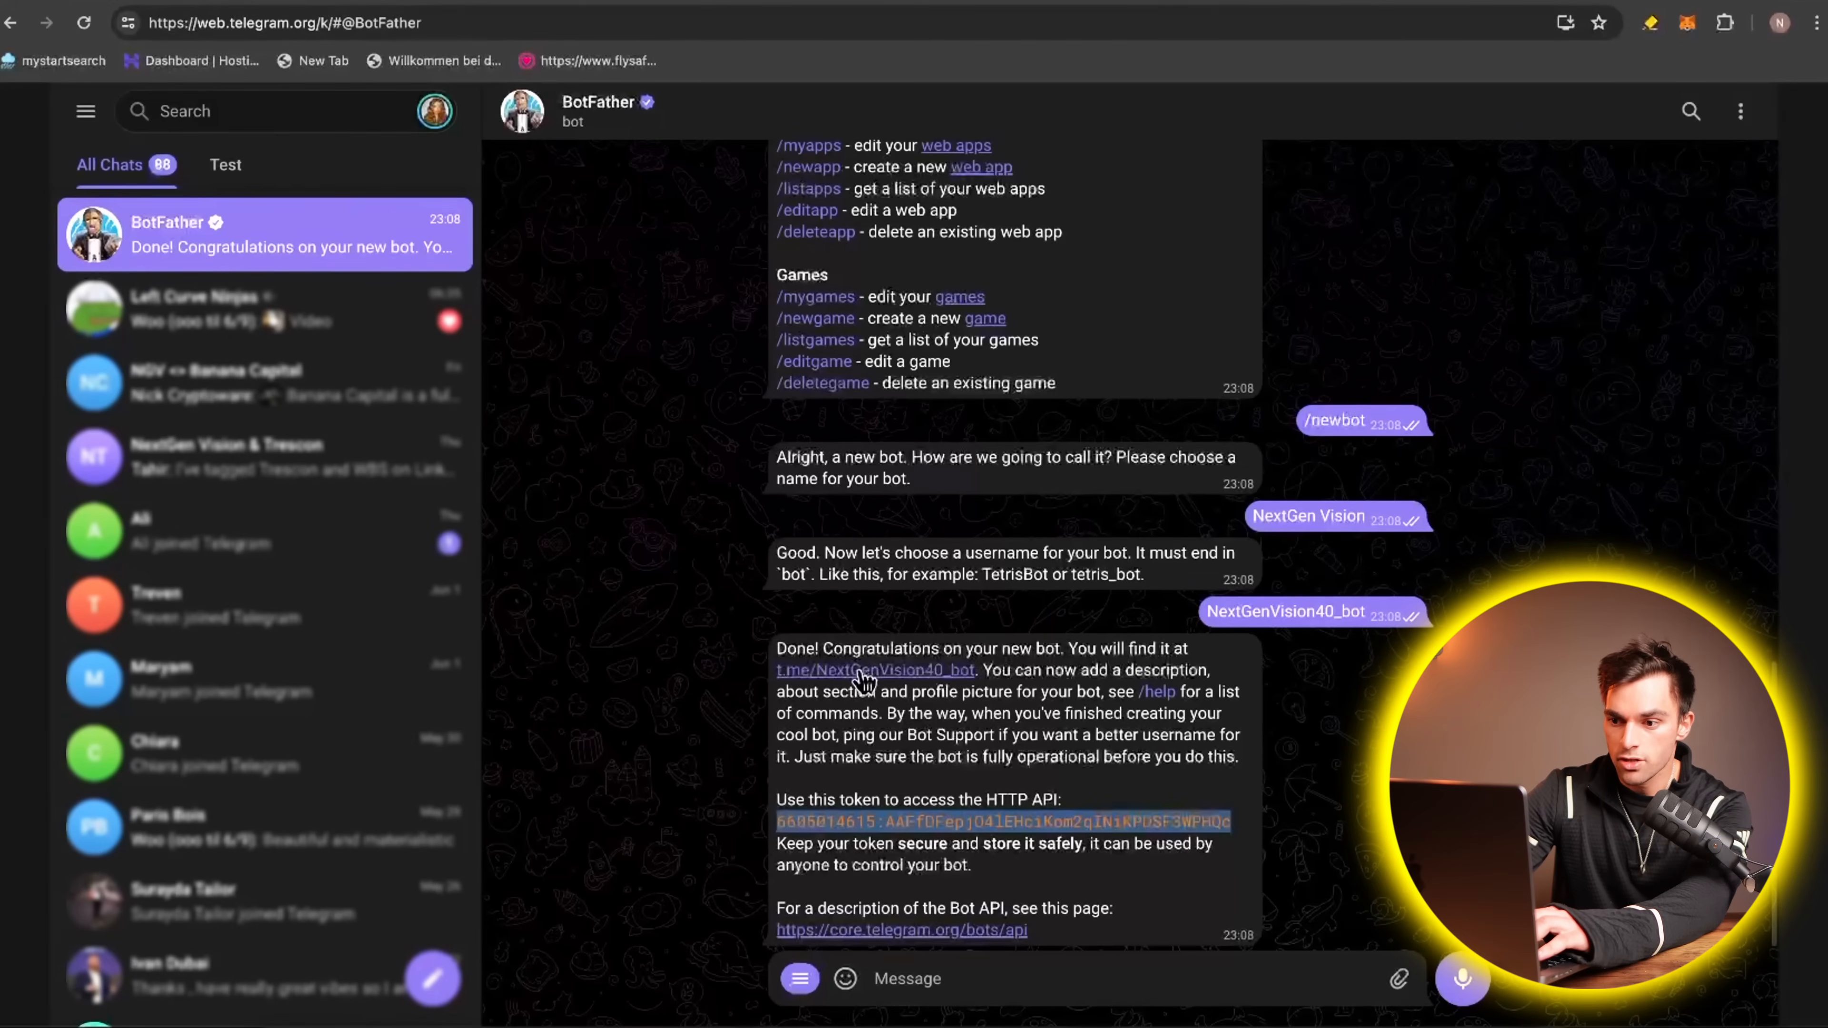
Open the t.me/NextGenVision40_bot chat and send /start to the new bot
click(874, 670)
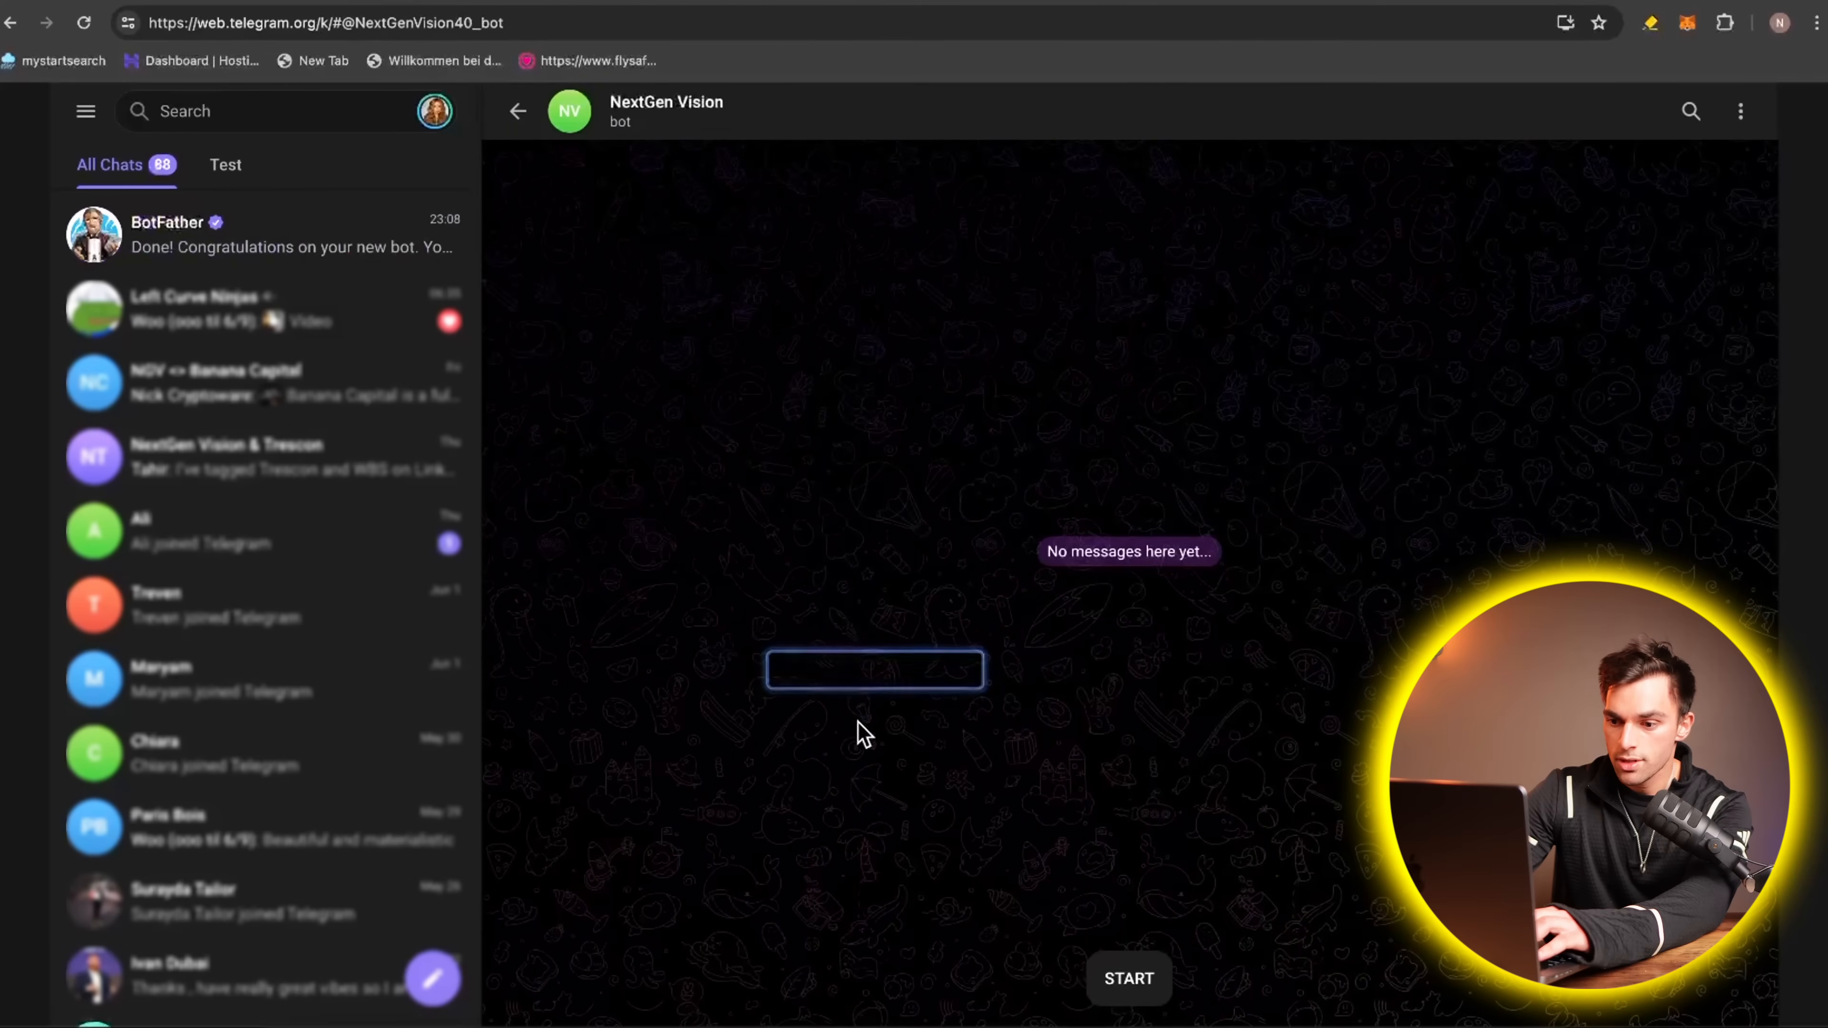
click(1128, 978)
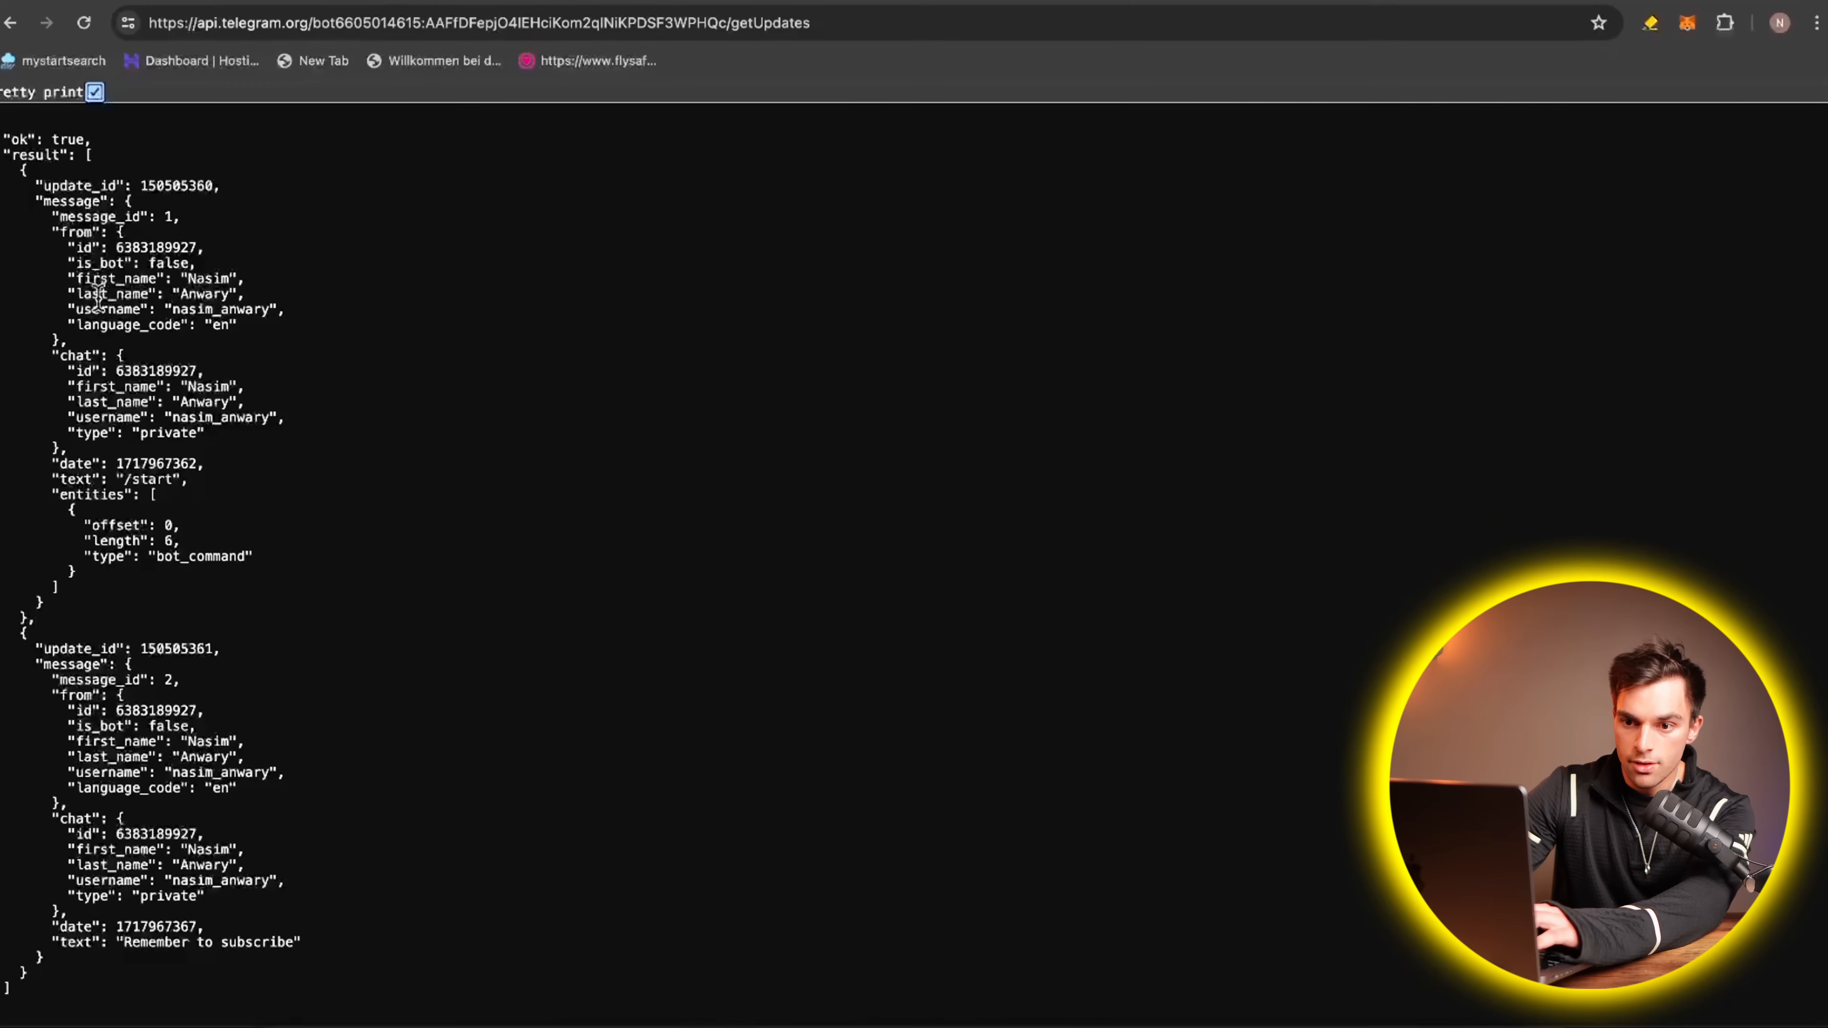
Highlight the chat object in the getUpdates JSON to locate the private chat id
double_click(77, 355)
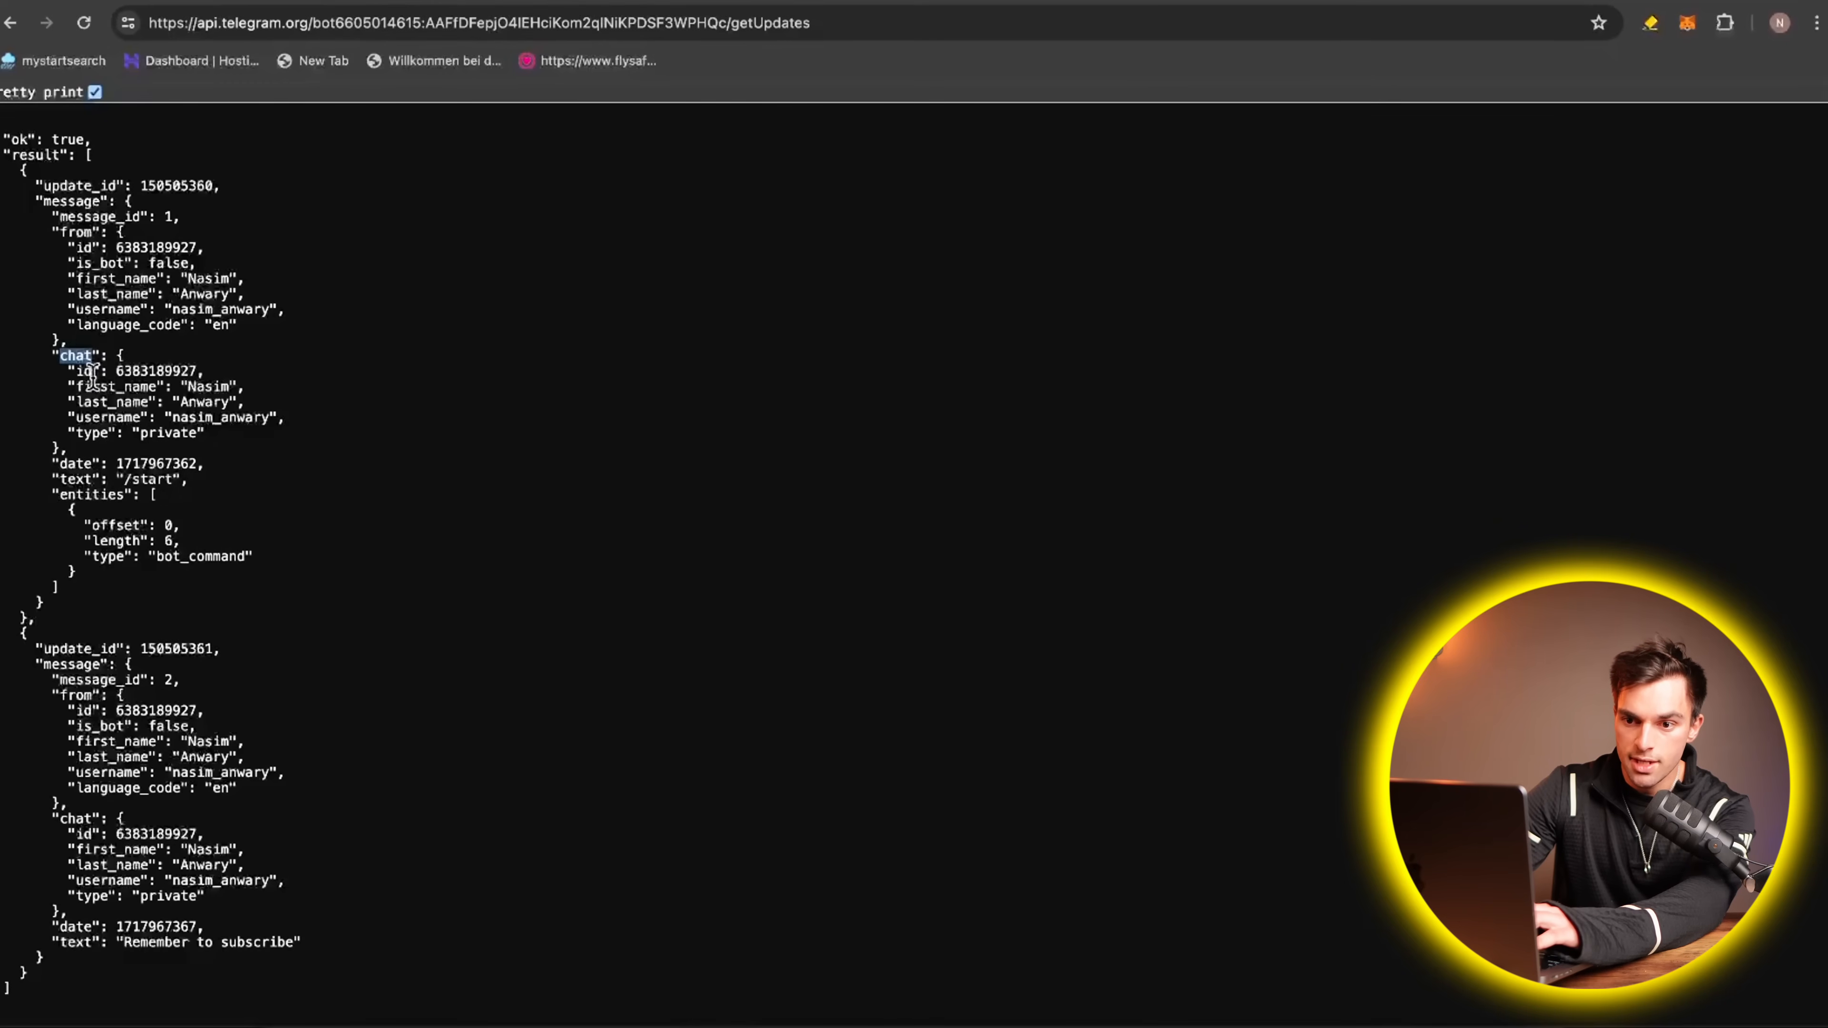